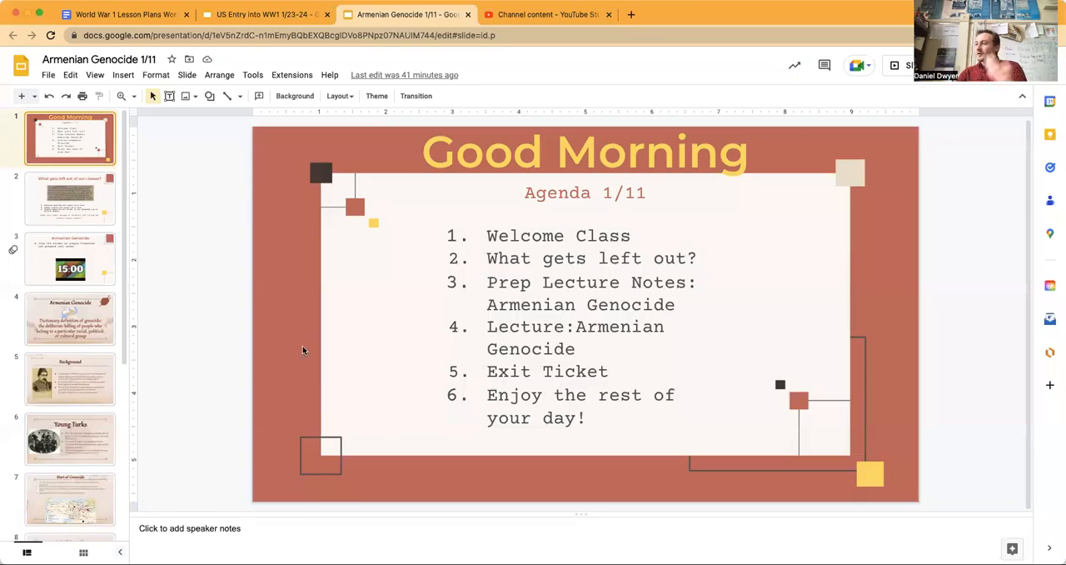
pyautogui.moveTo(304, 346)
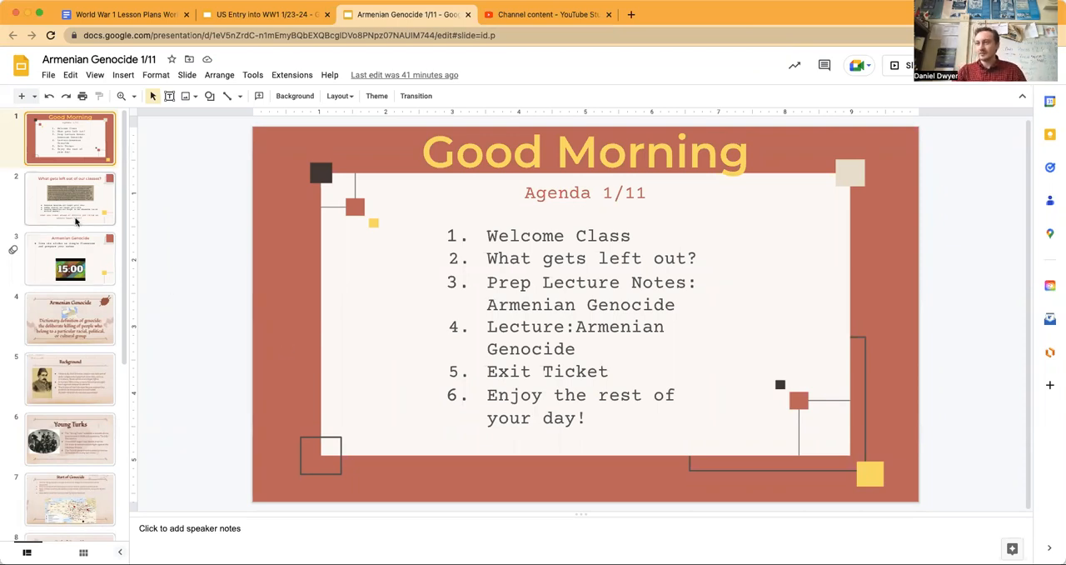
# - Open slide 2, 'What gets left out of our classes?', with the Ottoman Empire excerpt
pyautogui.click(70, 199)
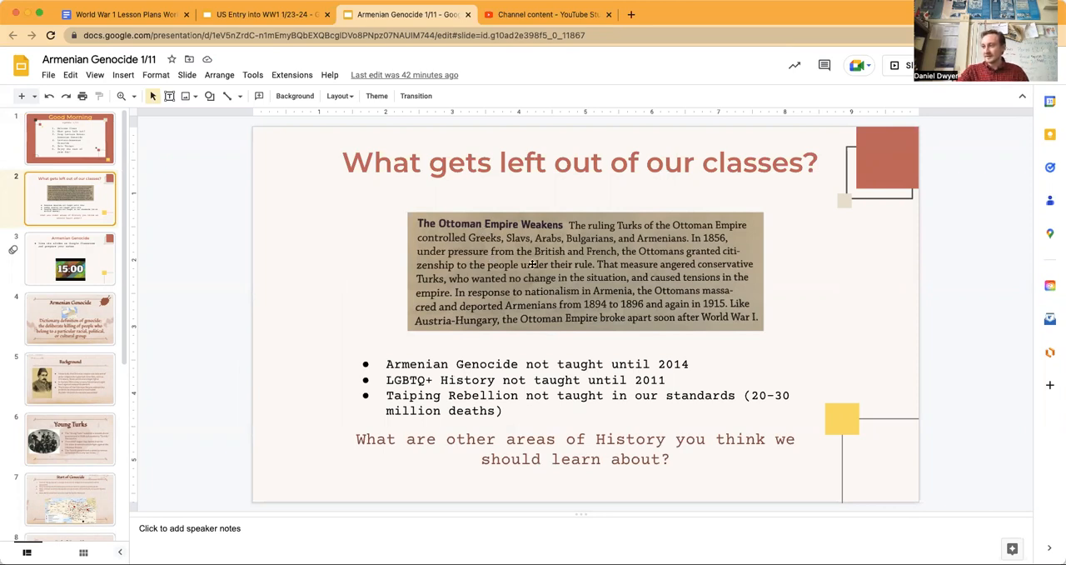
pyautogui.moveTo(717, 385)
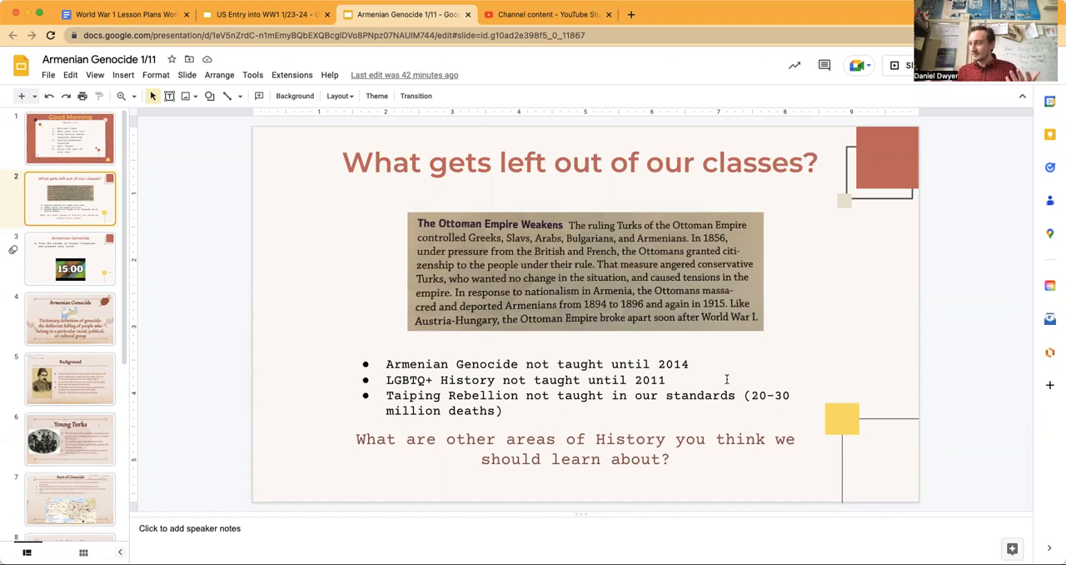
pyautogui.moveTo(624, 325)
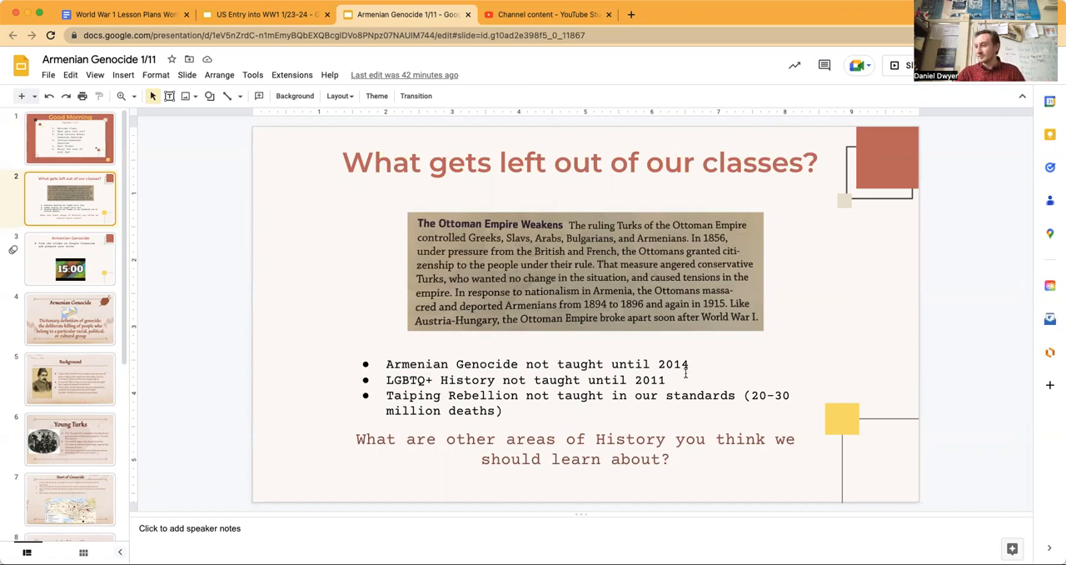
pyautogui.moveTo(404, 387)
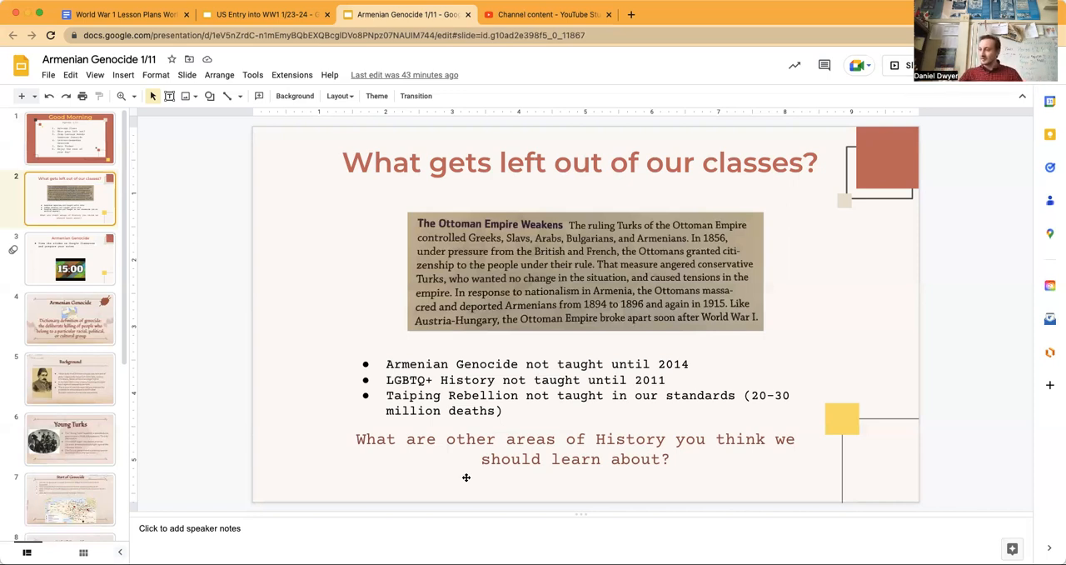
pyautogui.moveTo(248, 267)
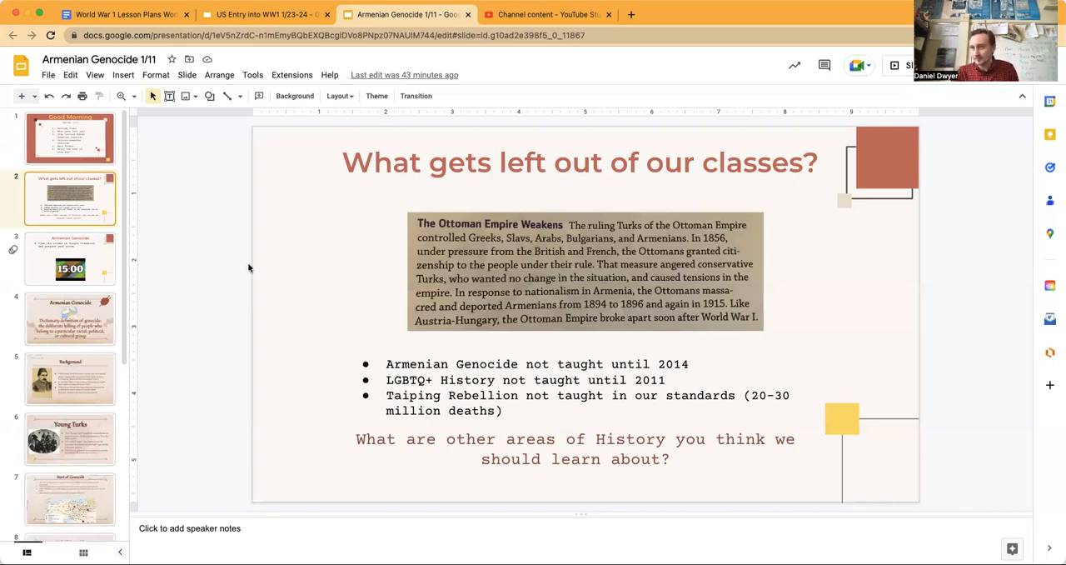
# - Page through the lecture notes, genocide definition, Start of Genocide and Young Turks slides
pyautogui.click(70, 259)
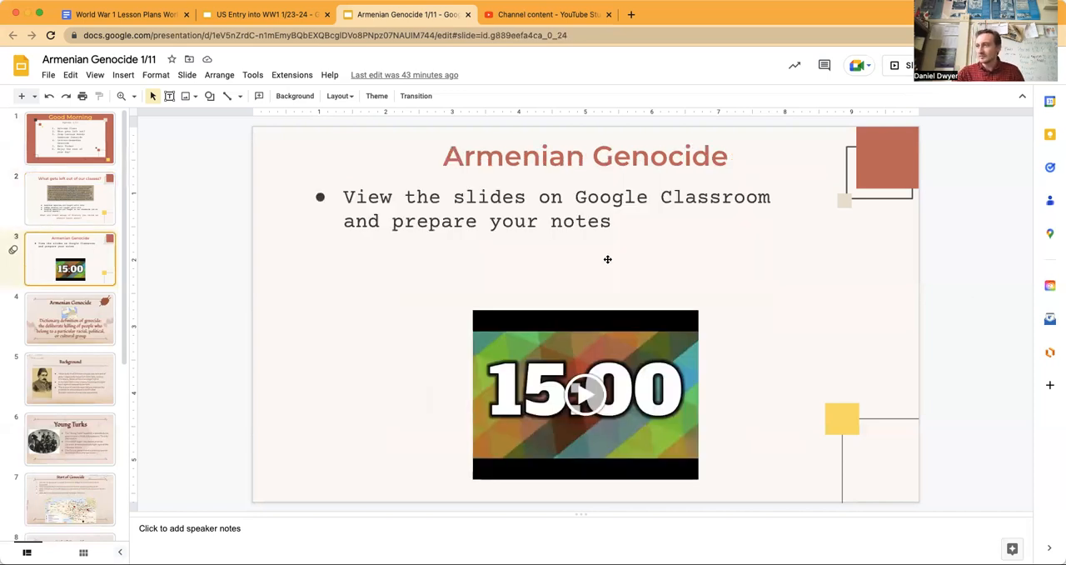
pyautogui.moveTo(103, 302)
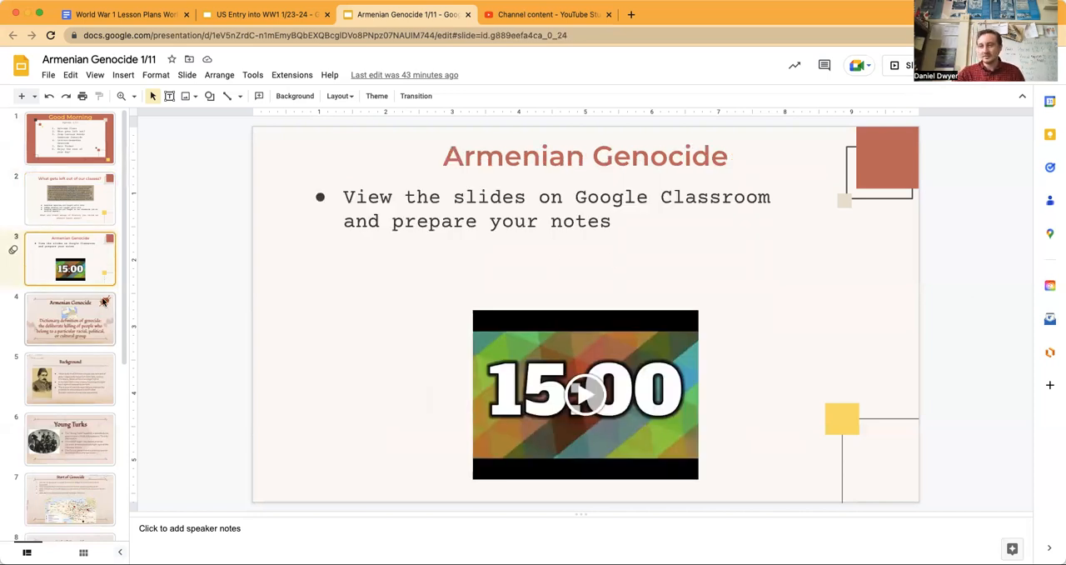
pyautogui.click(70, 318)
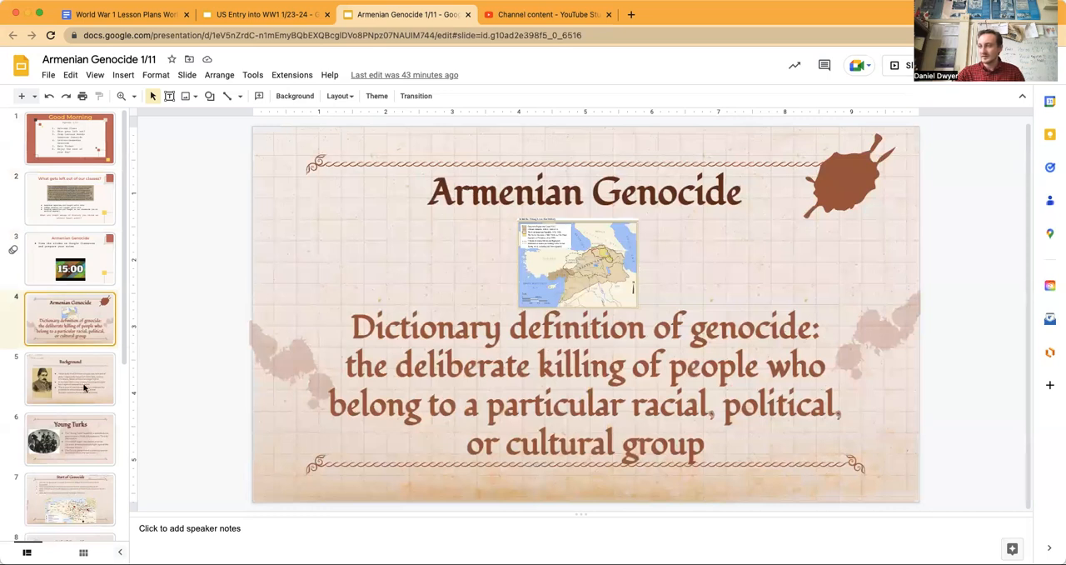
pyautogui.click(70, 379)
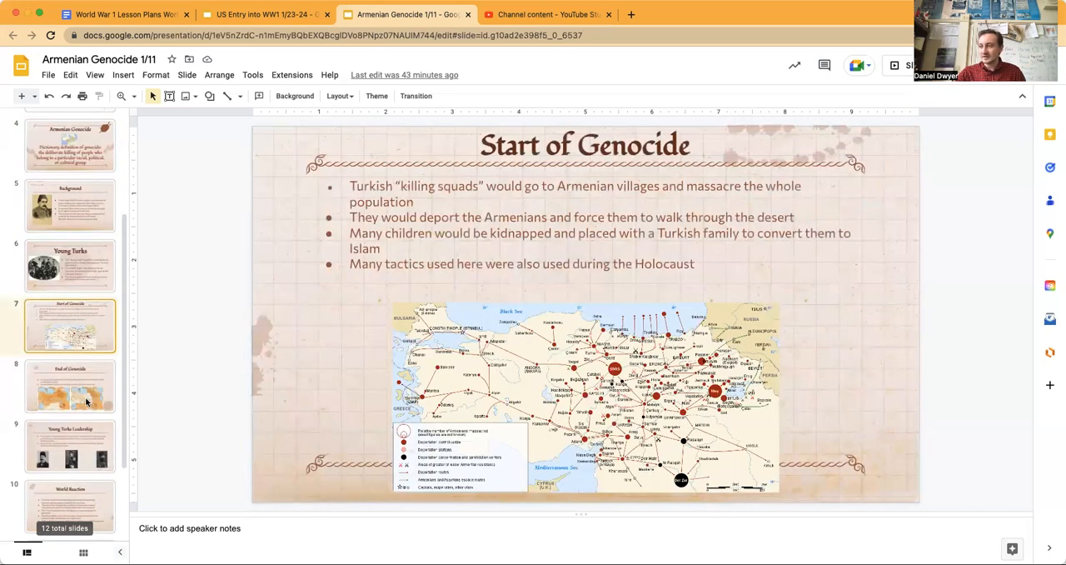
pyautogui.click(70, 356)
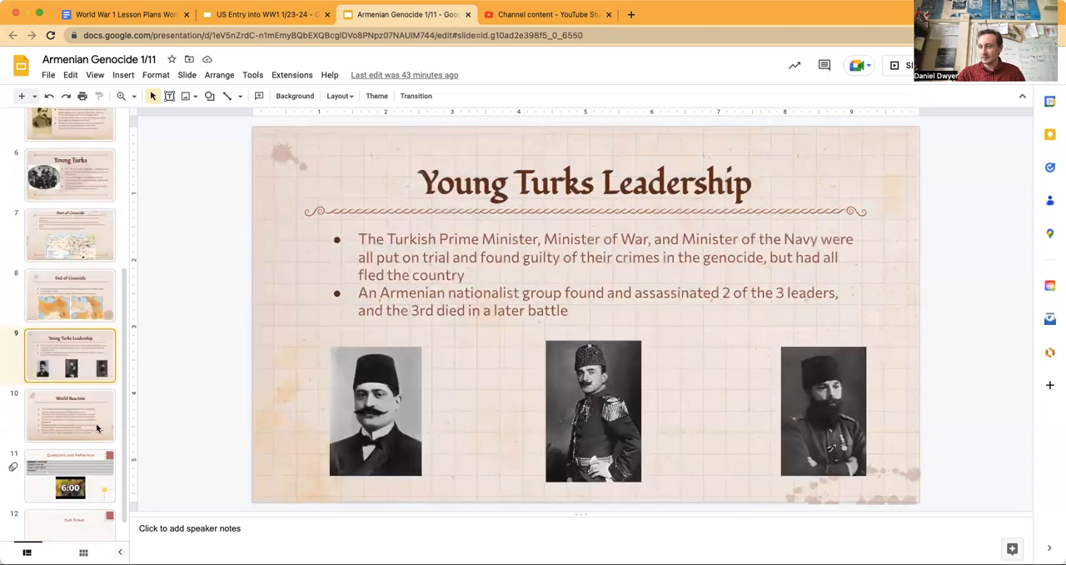
pyautogui.click(70, 454)
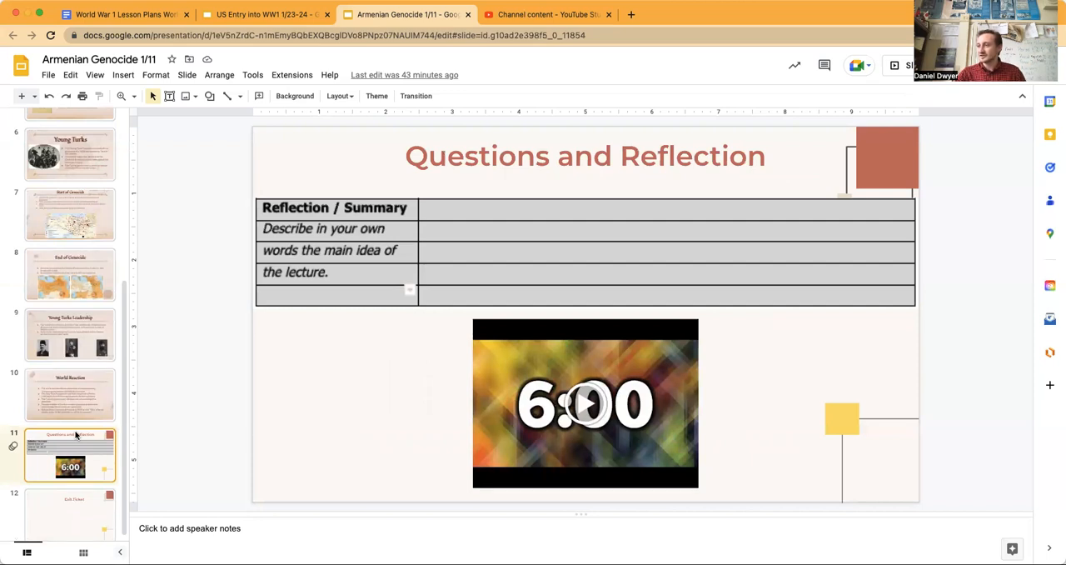
# - Open slide 12, the blank 'Exit Ticket' slide
pyautogui.click(70, 508)
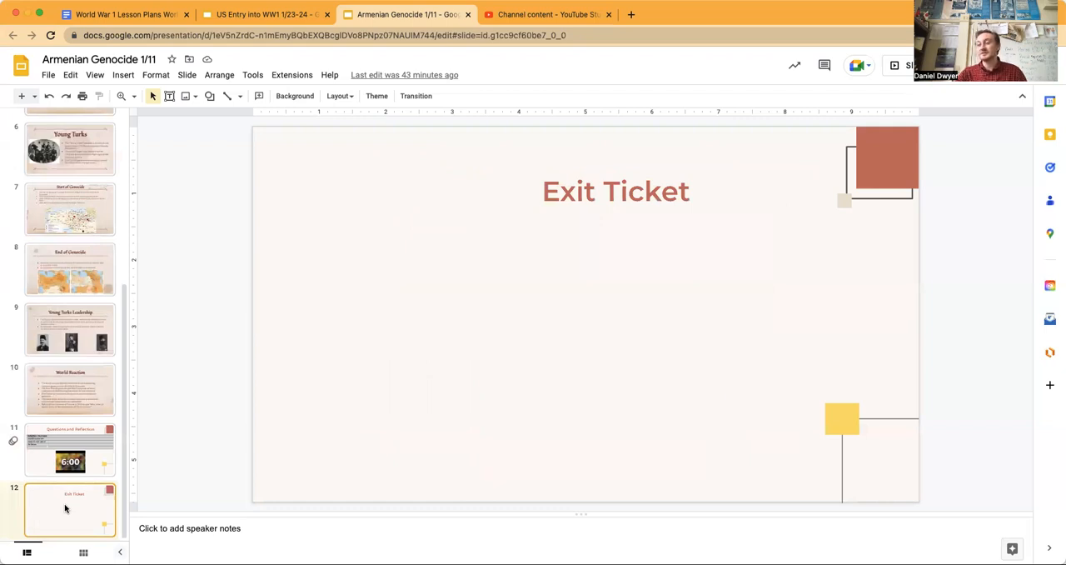
pyautogui.moveTo(604, 311)
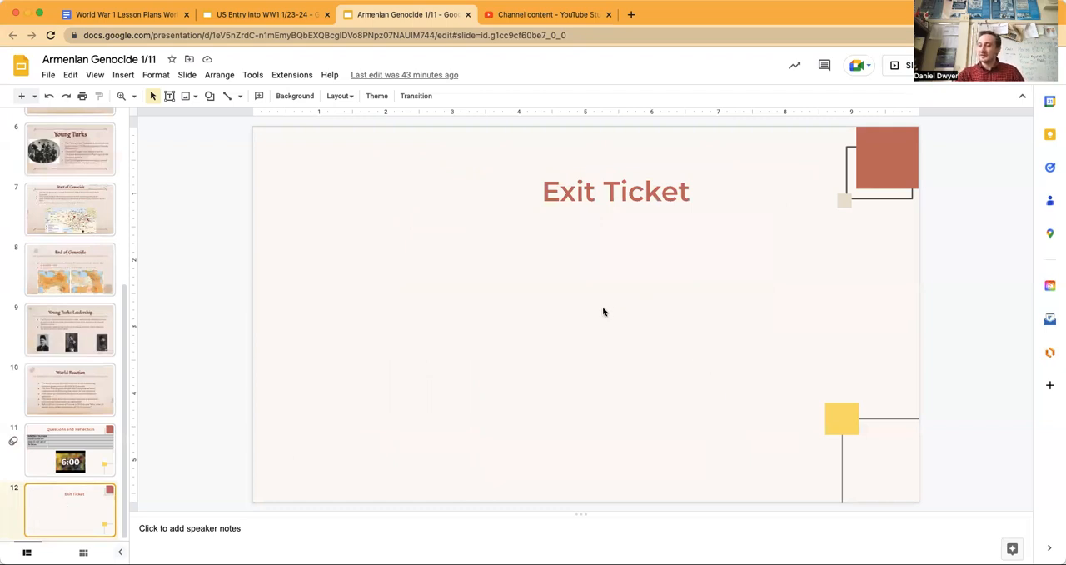
pyautogui.moveTo(663, 80)
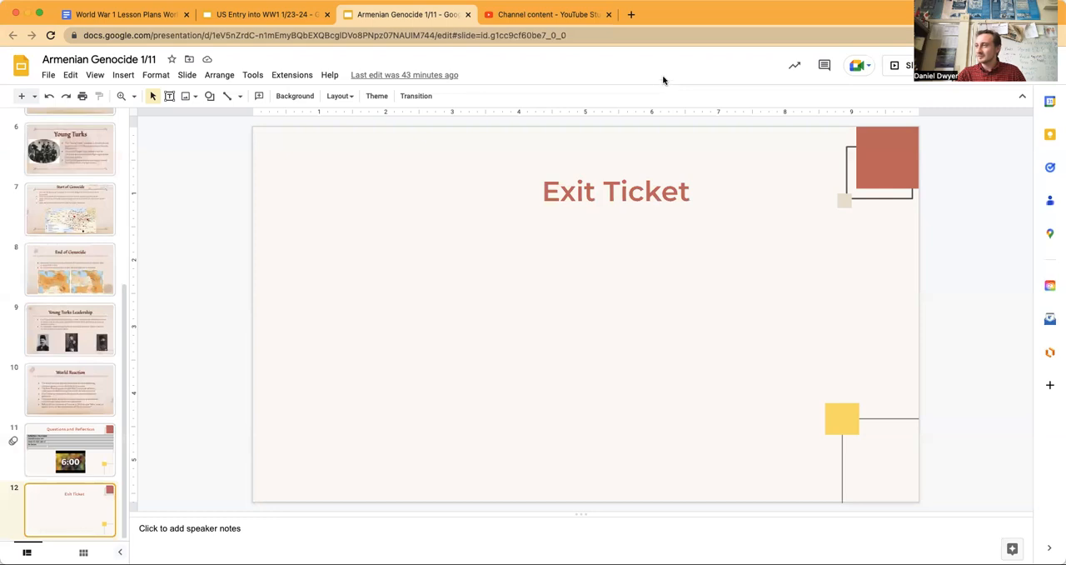